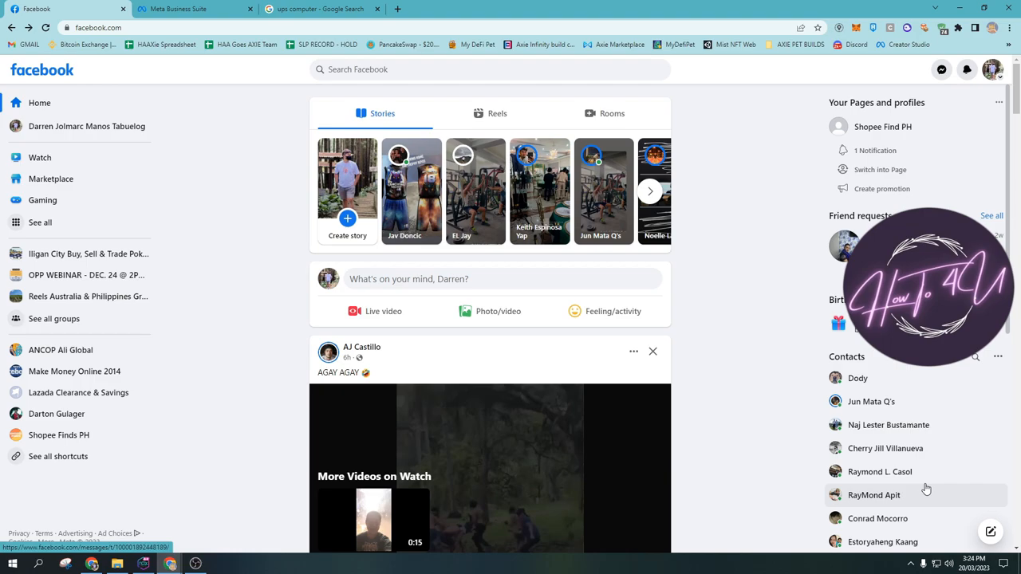
mouse_move(720, 278)
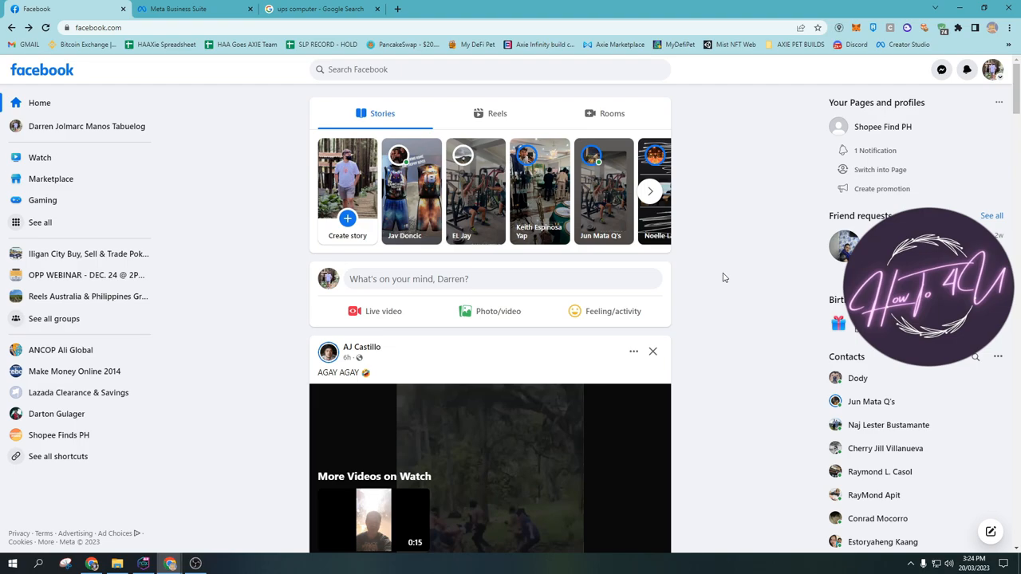
mouse_move(726, 209)
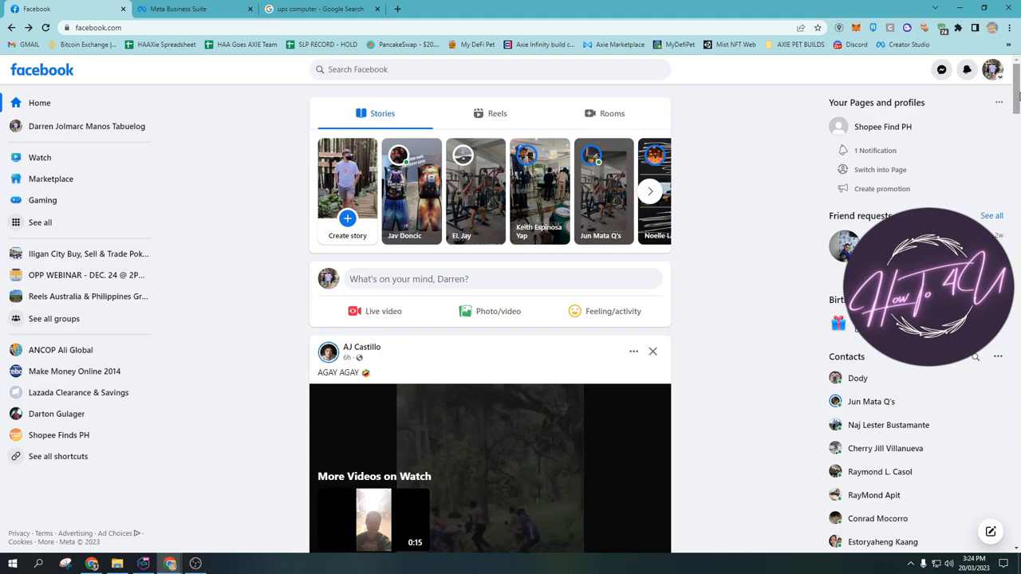
- Show all of the account's profiles and Pages from the top-right account menu
scroll("down", 3)
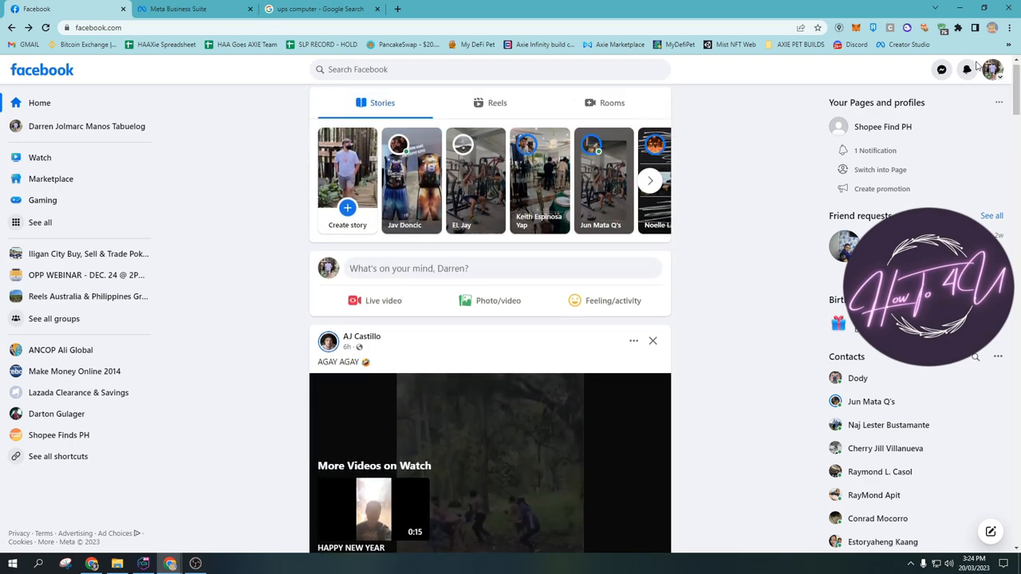
mouse_move(997, 80)
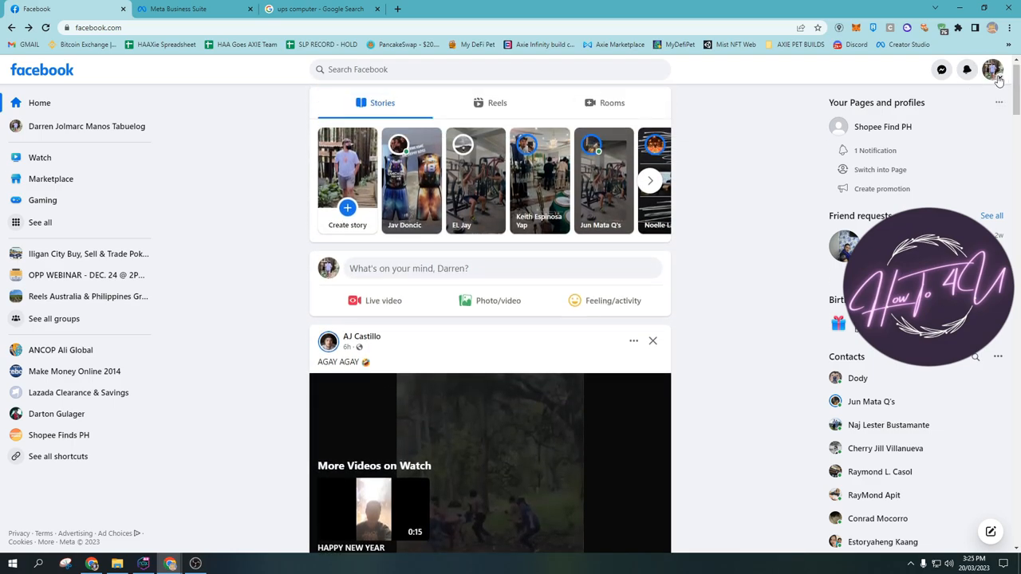
left_click(992, 71)
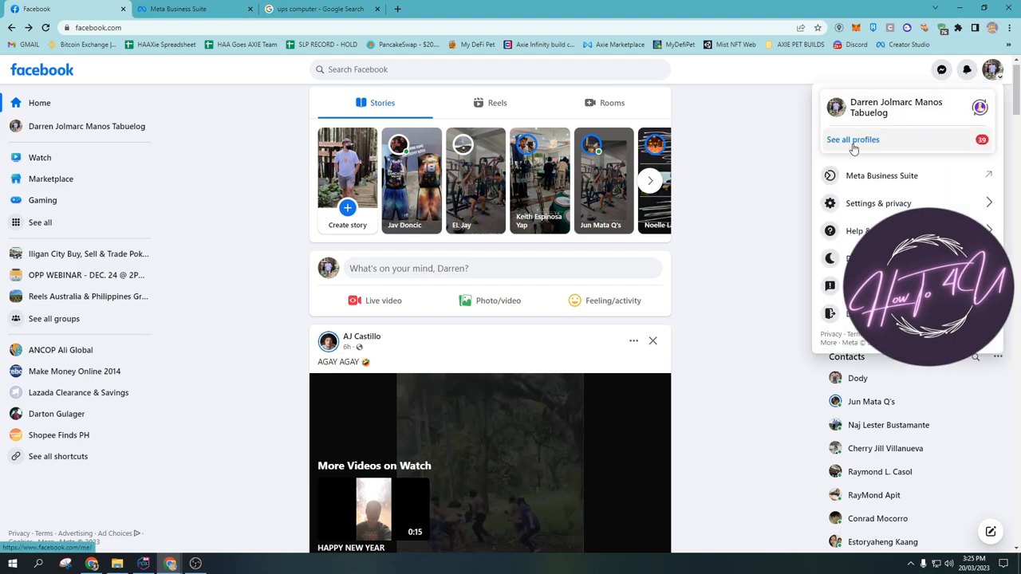
left_click(852, 140)
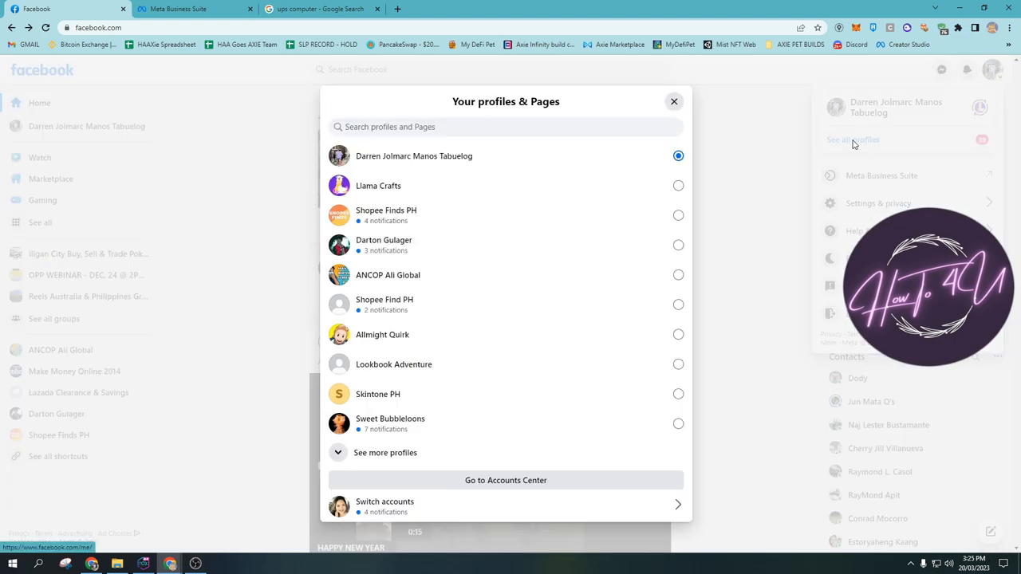
mouse_move(399, 192)
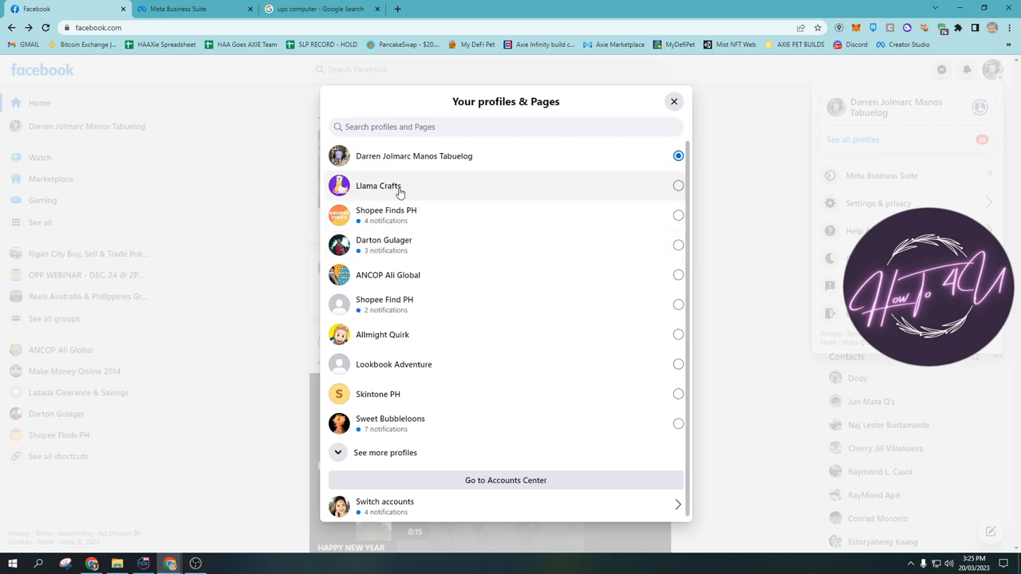
mouse_move(430, 354)
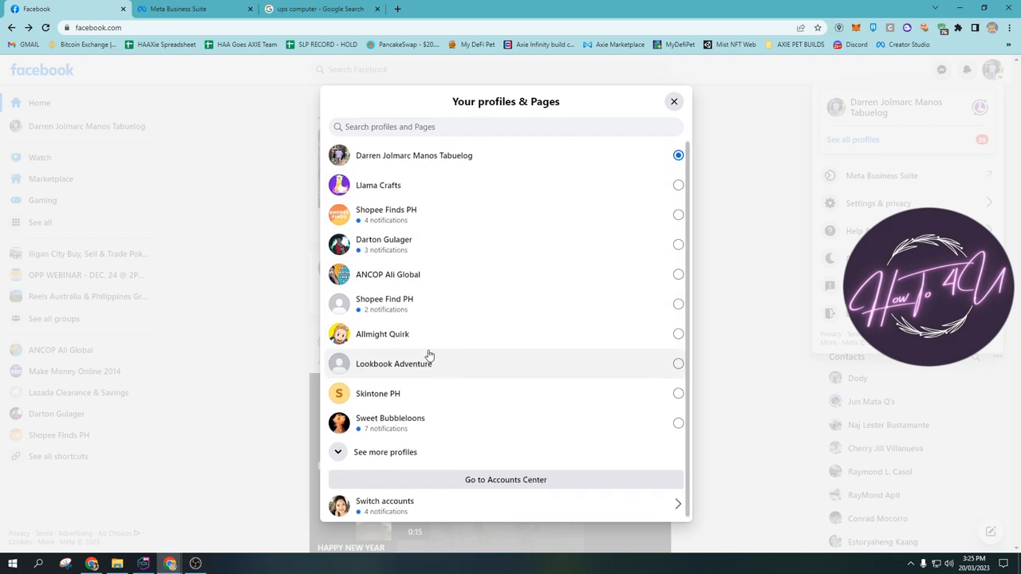
mouse_move(457, 306)
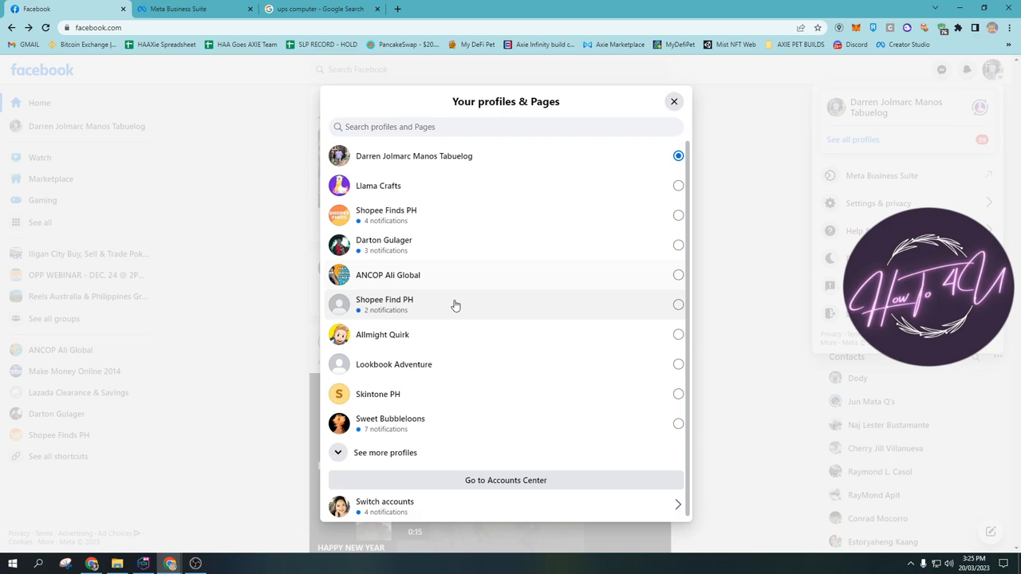
mouse_move(445, 195)
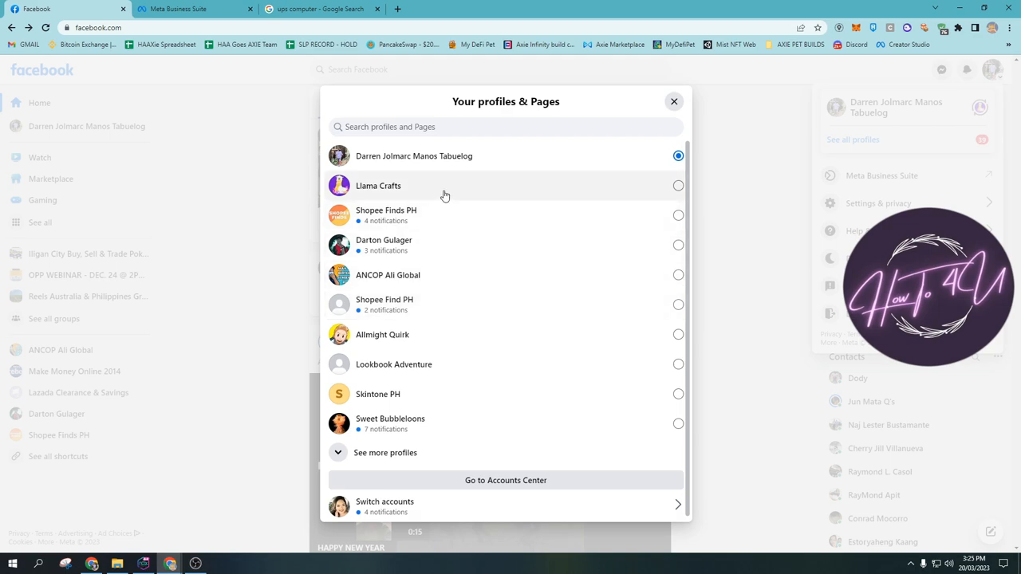
mouse_move(394, 196)
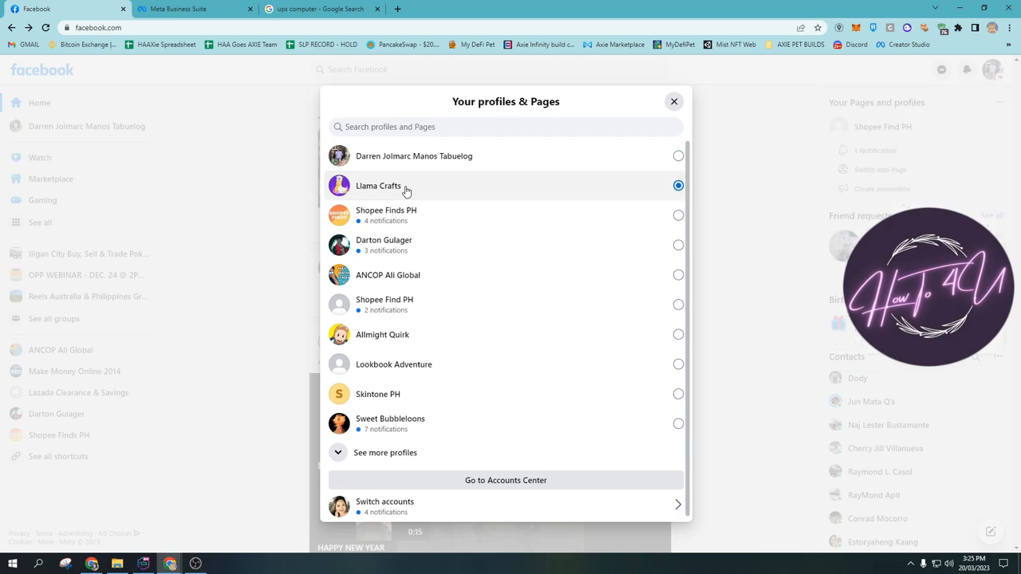
- Switch to acting as Llama Crafts and reopen the account menu
left_click(378, 185)
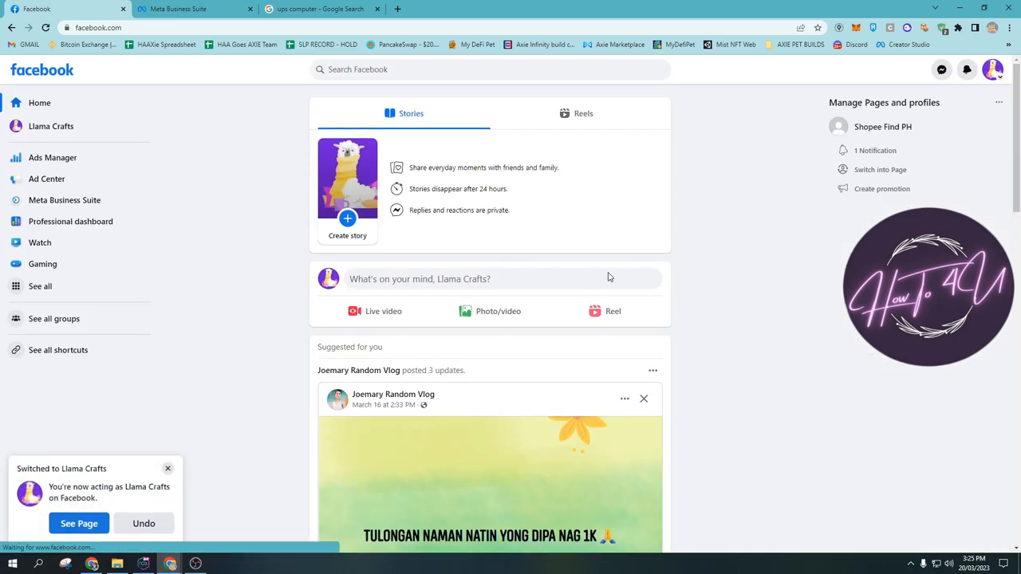
mouse_move(949, 169)
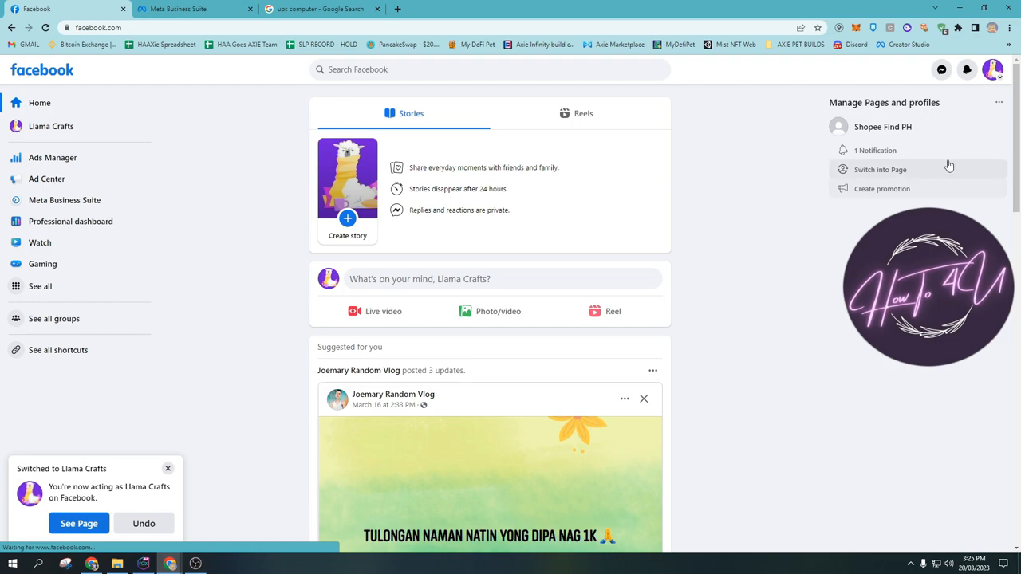
scroll("down", 3)
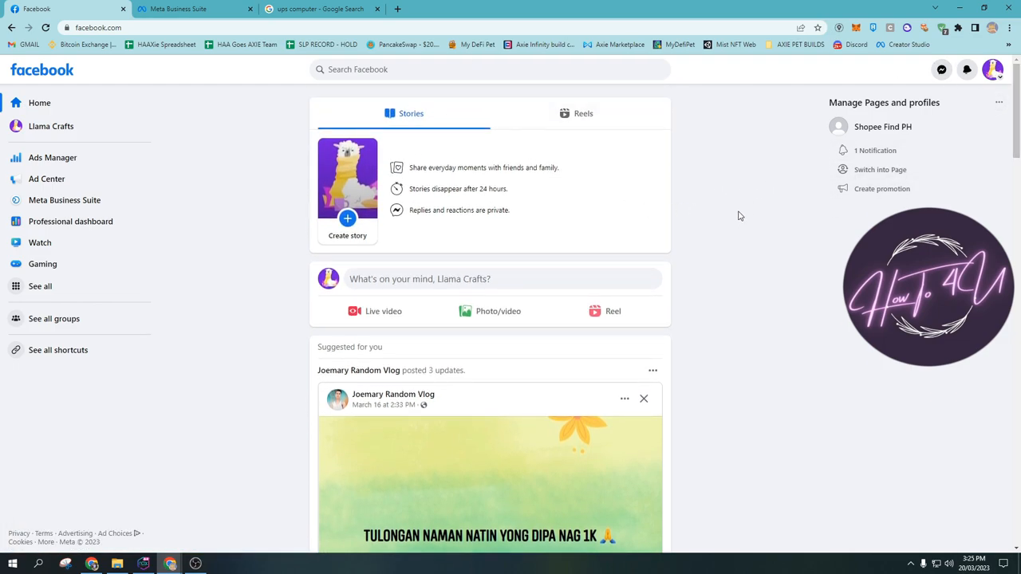
mouse_move(992, 70)
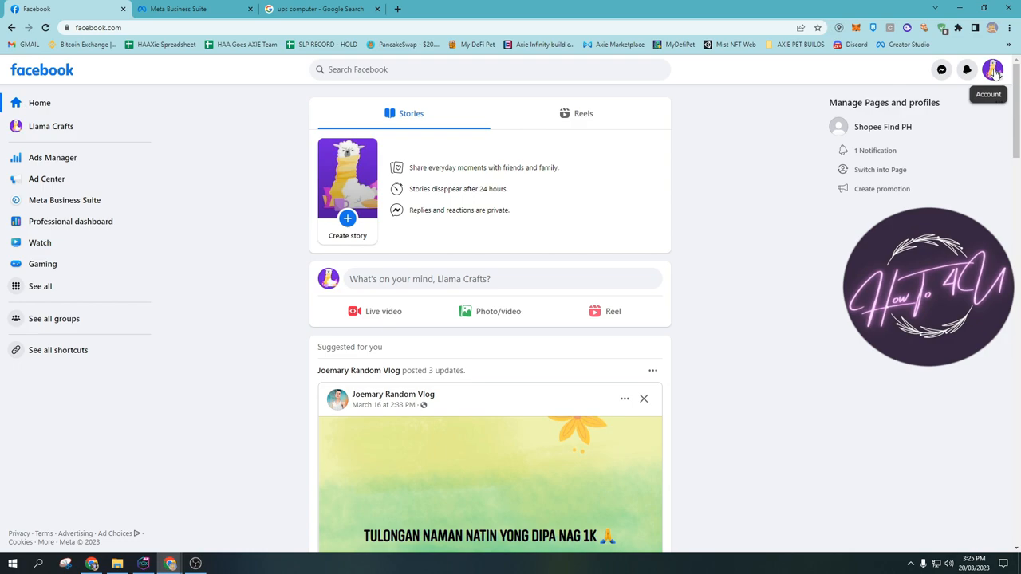
left_click(992, 70)
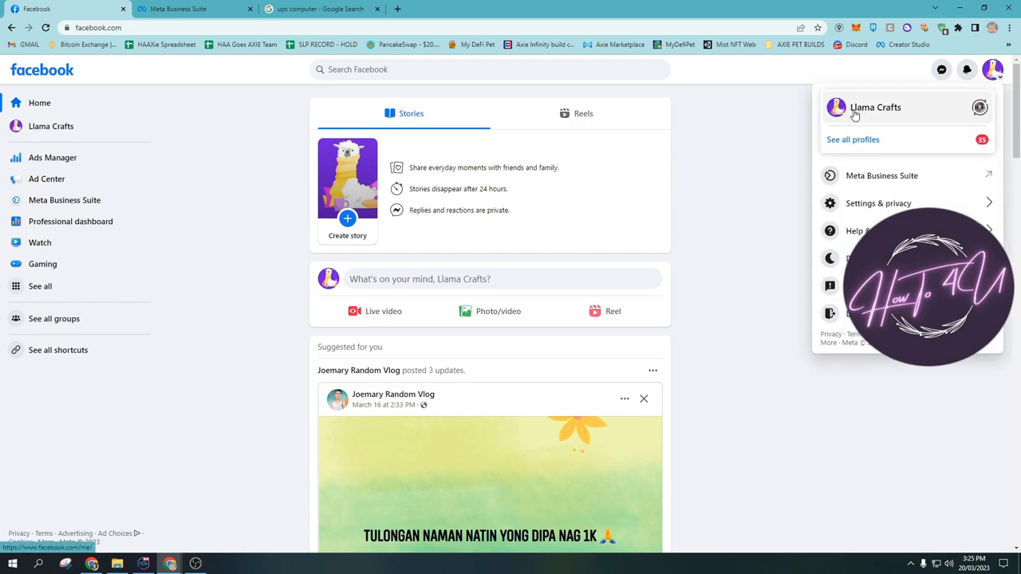
mouse_move(848, 114)
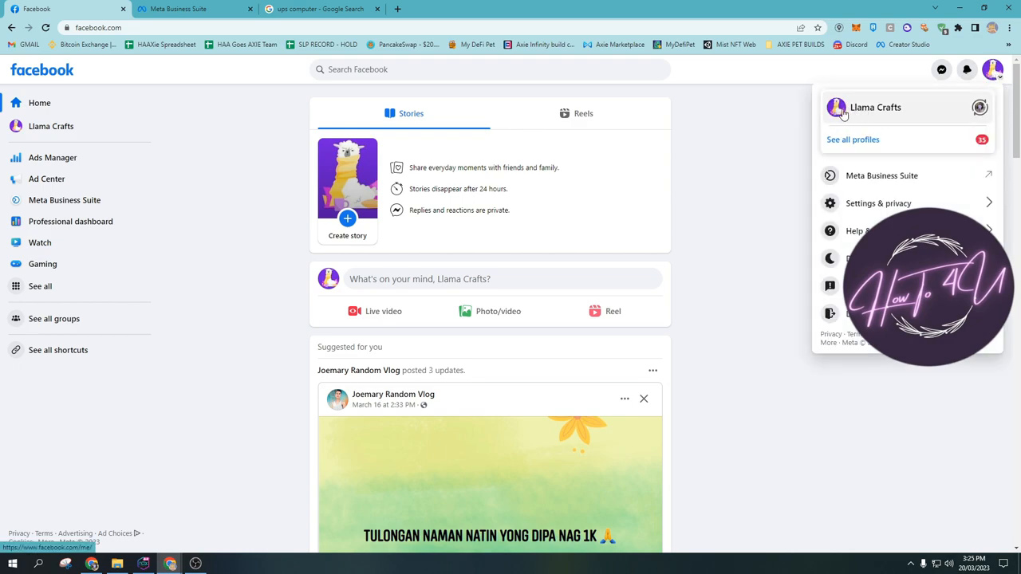
- Go to the Llama Crafts Page itself, showing its Manage Page sidebar and Posts area
left_click(874, 107)
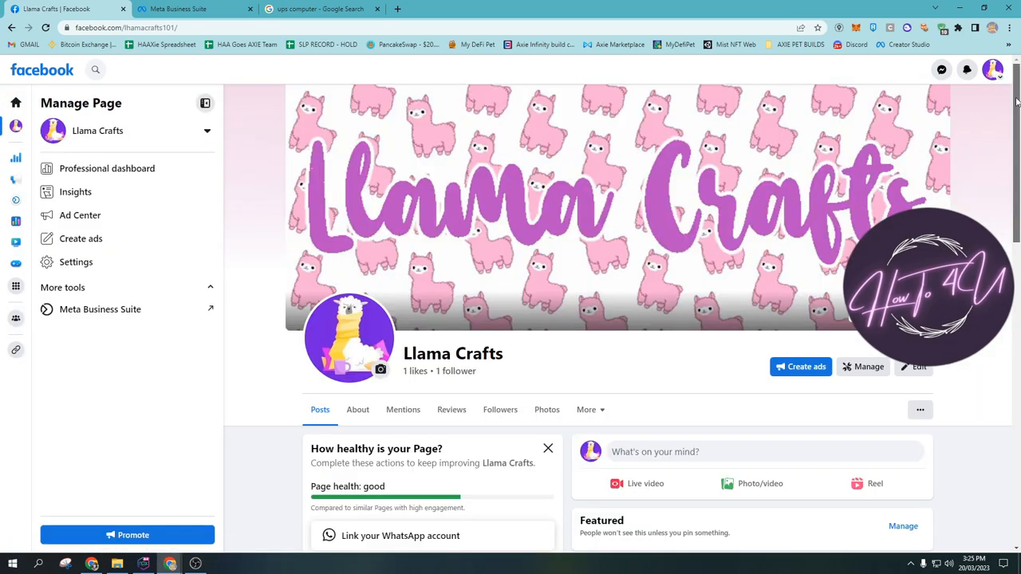
scroll("down", 3)
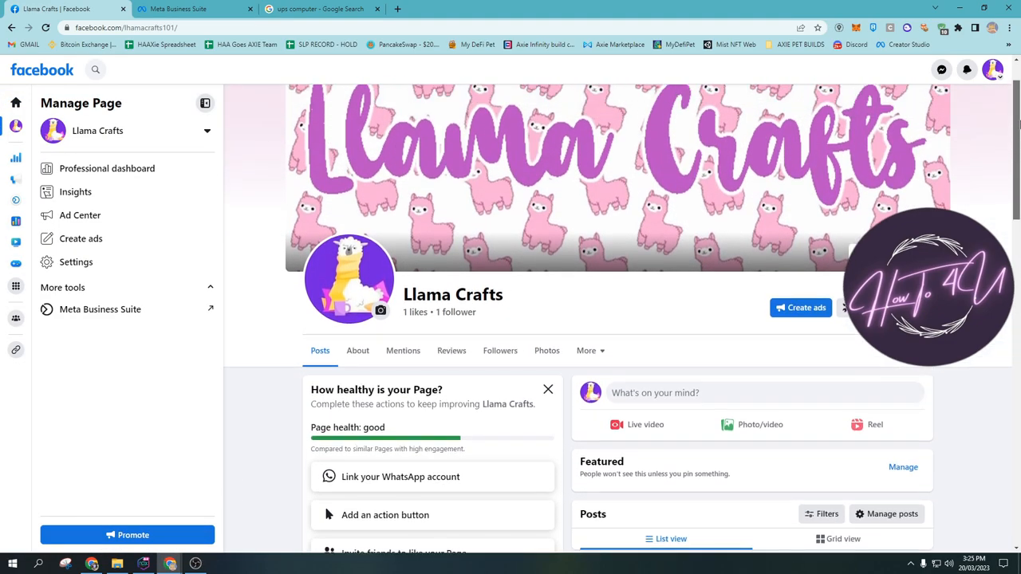
scroll("down", 3)
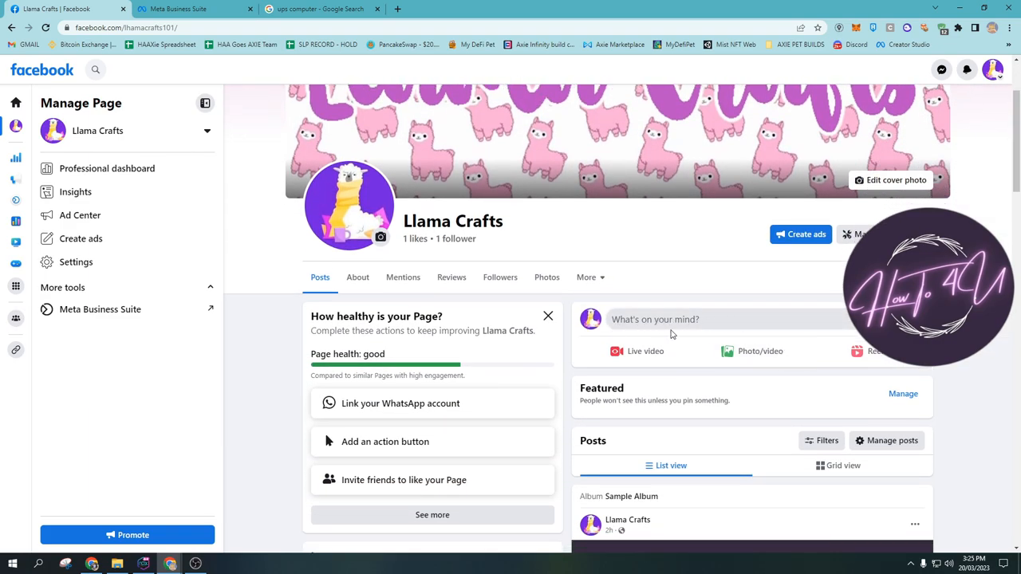
mouse_move(759, 351)
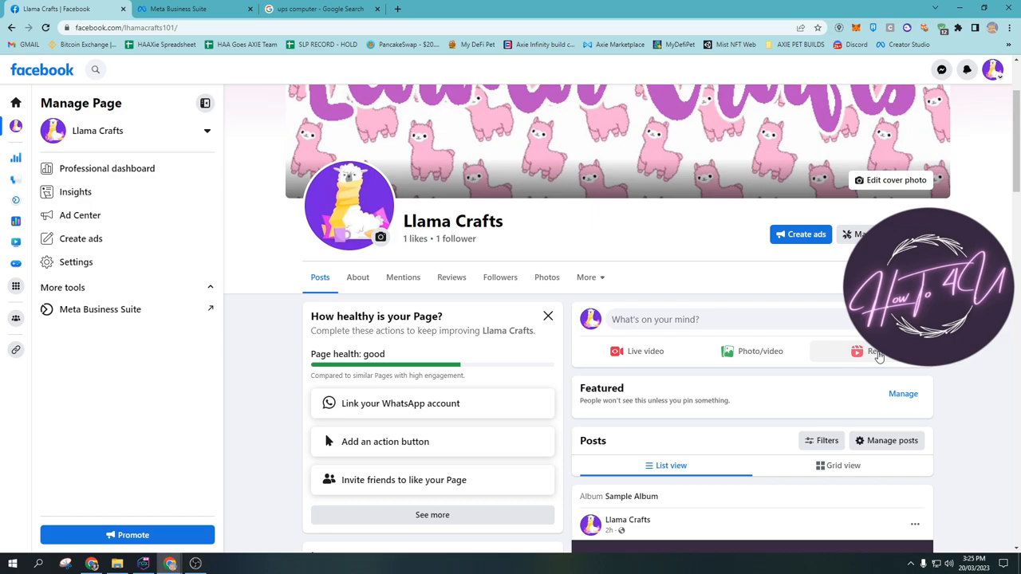
mouse_move(970, 368)
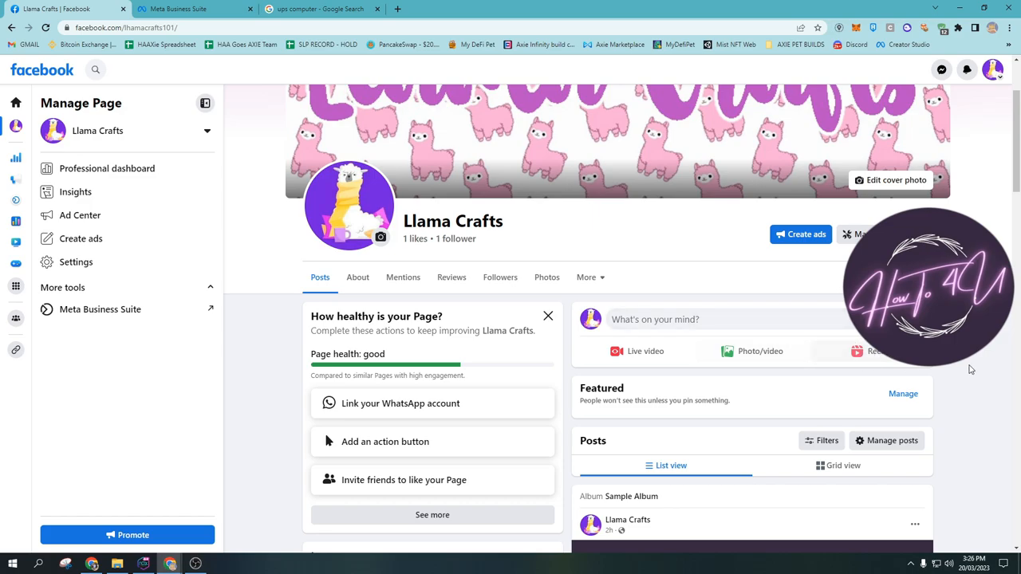
mouse_move(887, 363)
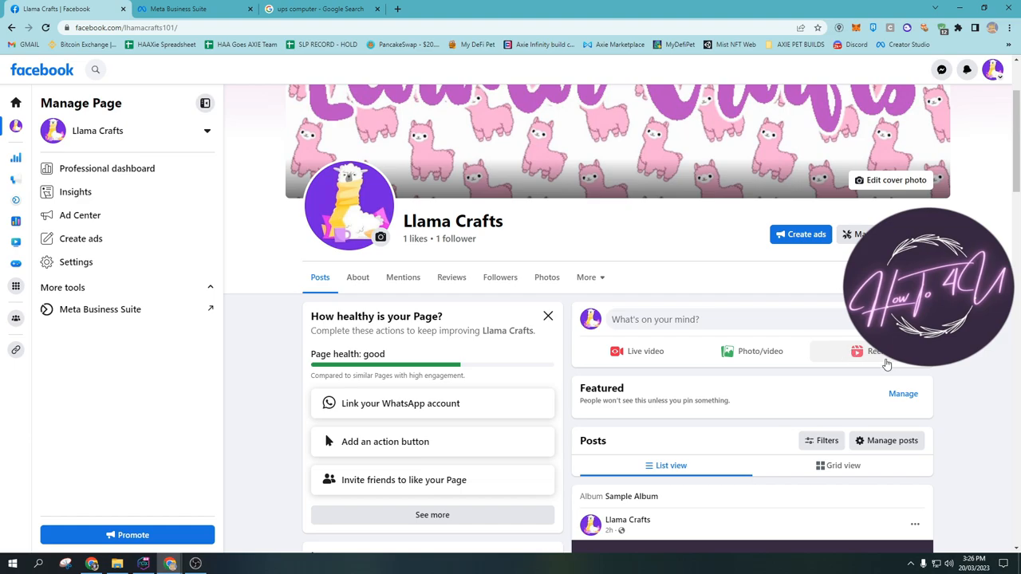
mouse_move(969, 118)
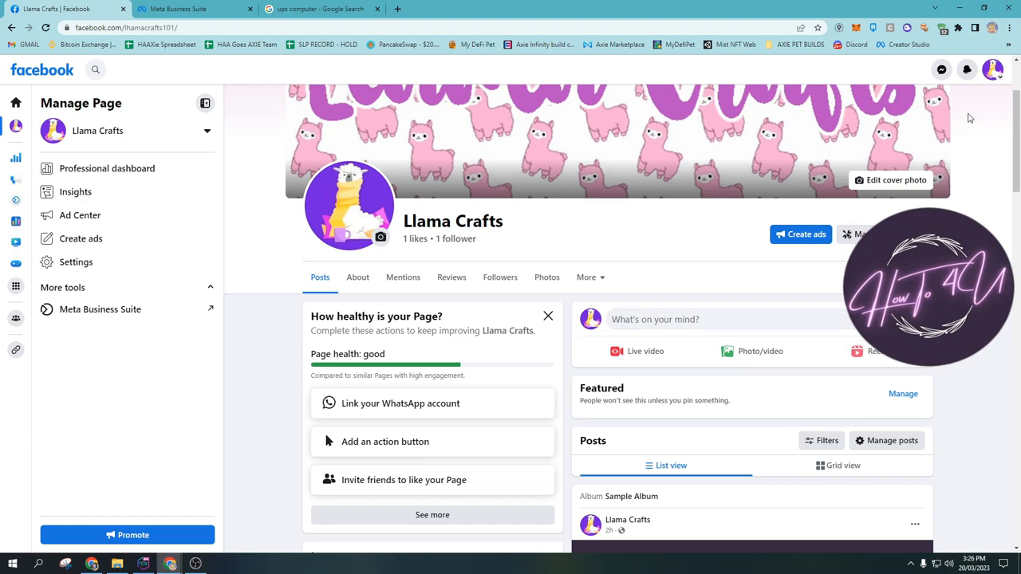
right_click(906, 45)
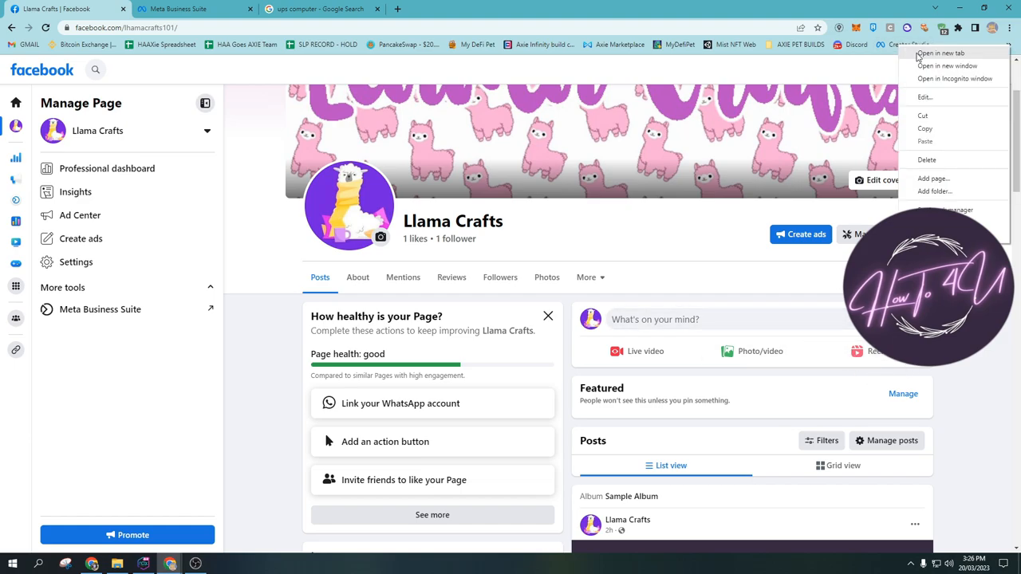
left_click(940, 53)
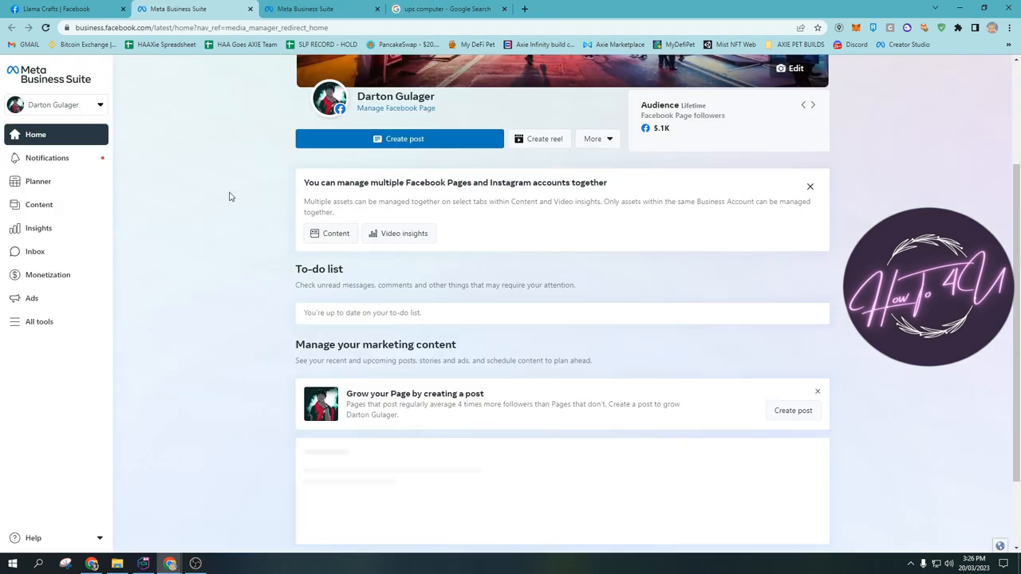
scroll("down", 3)
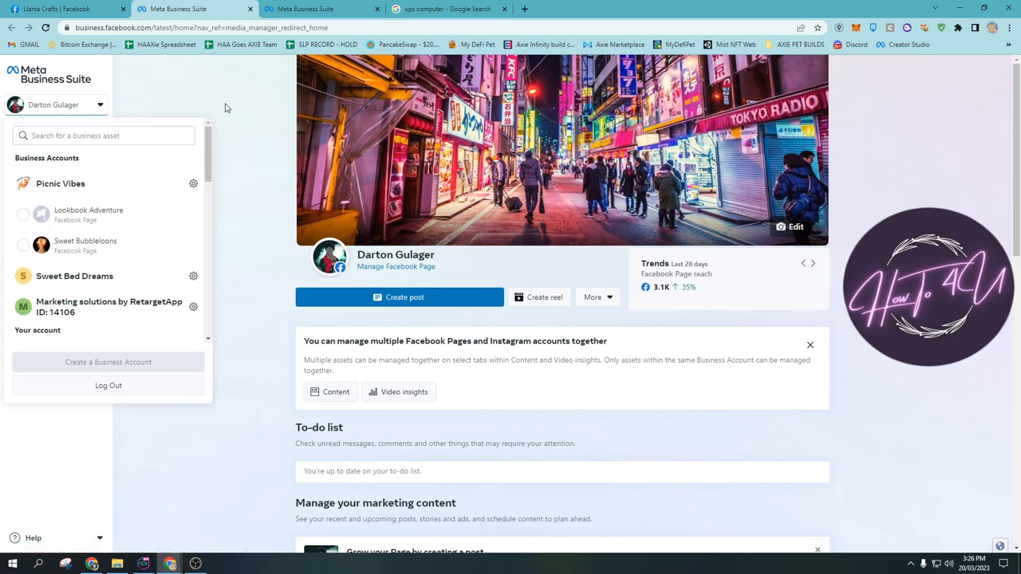
left_click(226, 108)
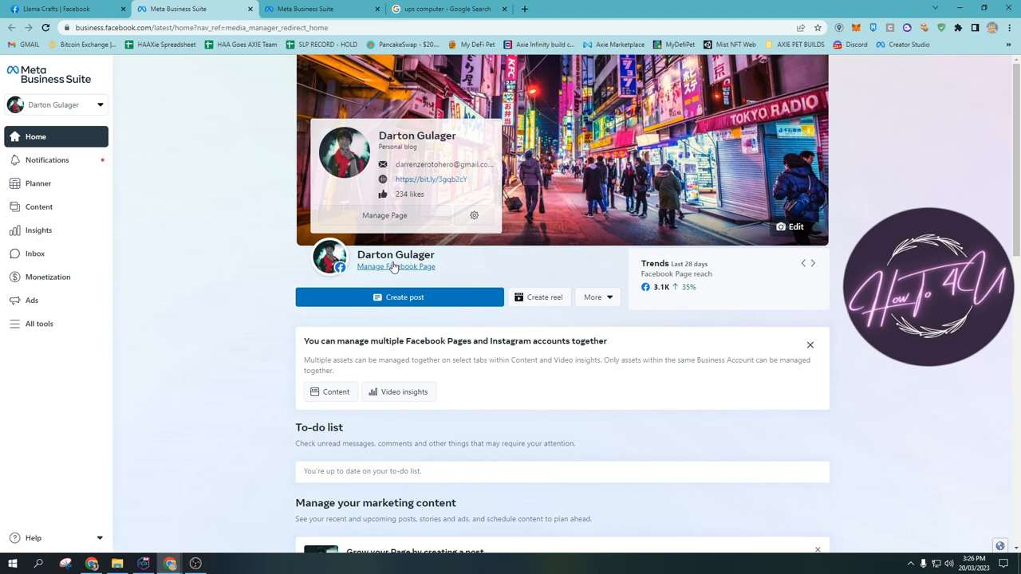
left_click(814, 262)
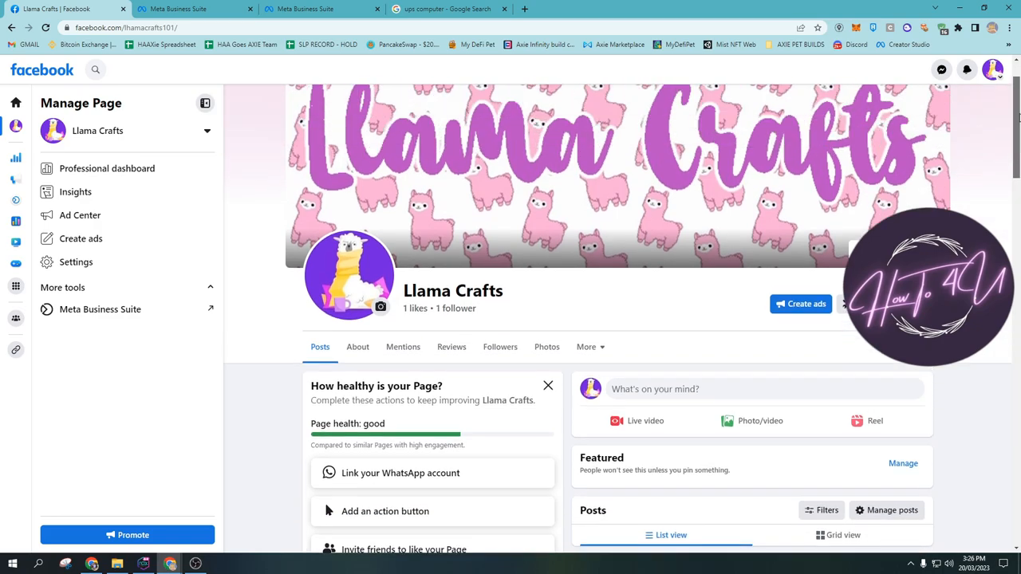
- Confirm Public as the Llama Crafts Page's default audience
scroll("down", 3)
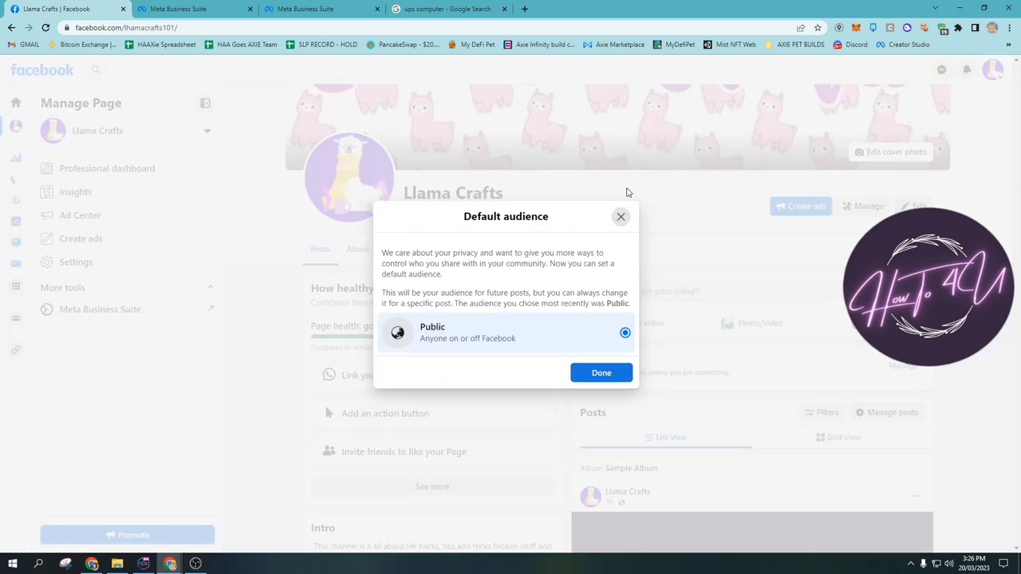
left_click(600, 373)
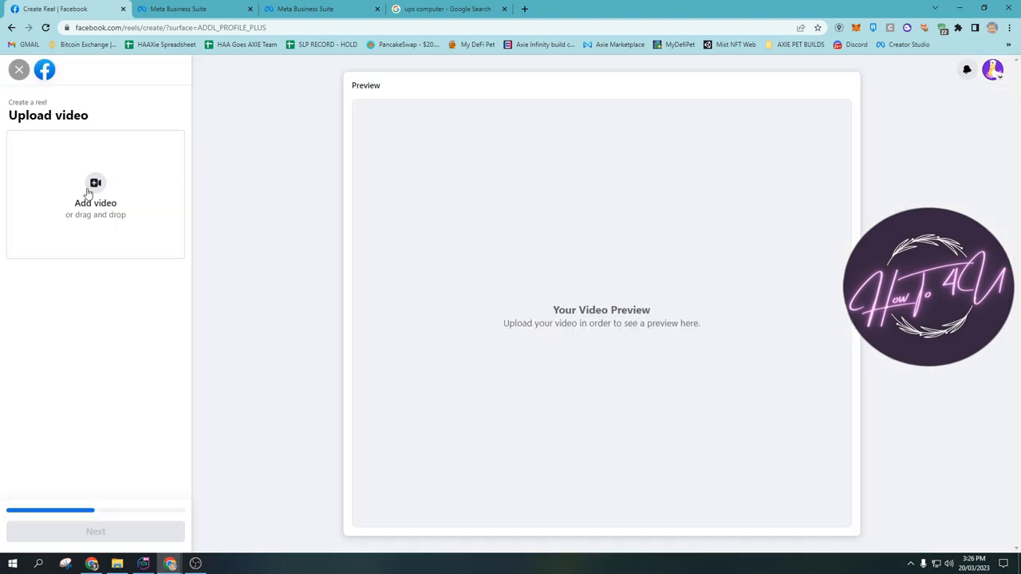
mouse_move(88, 198)
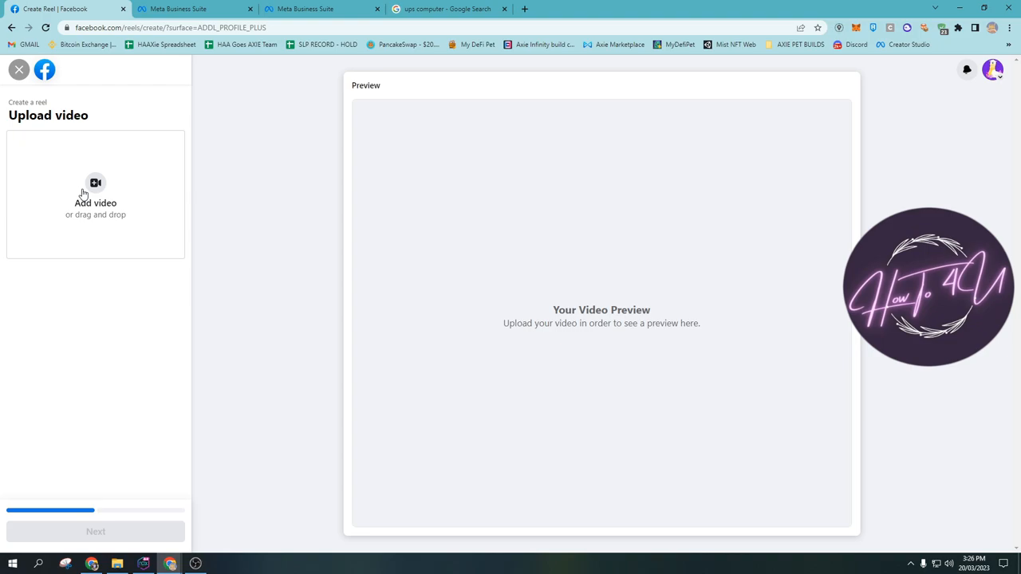
- Upload the dog video from the Desktop and continue to the reel's details step
left_click(95, 194)
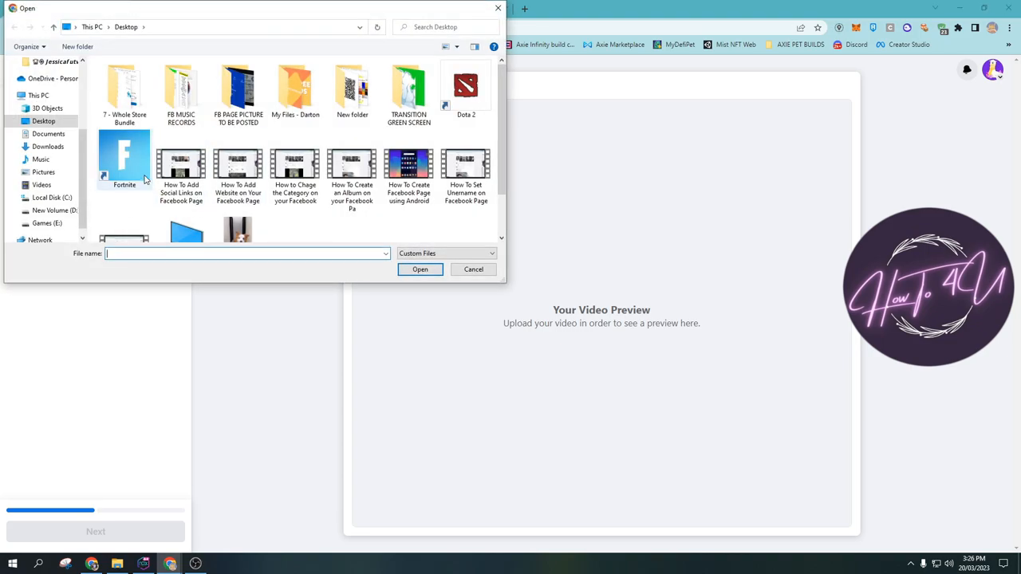
scroll("down", 3)
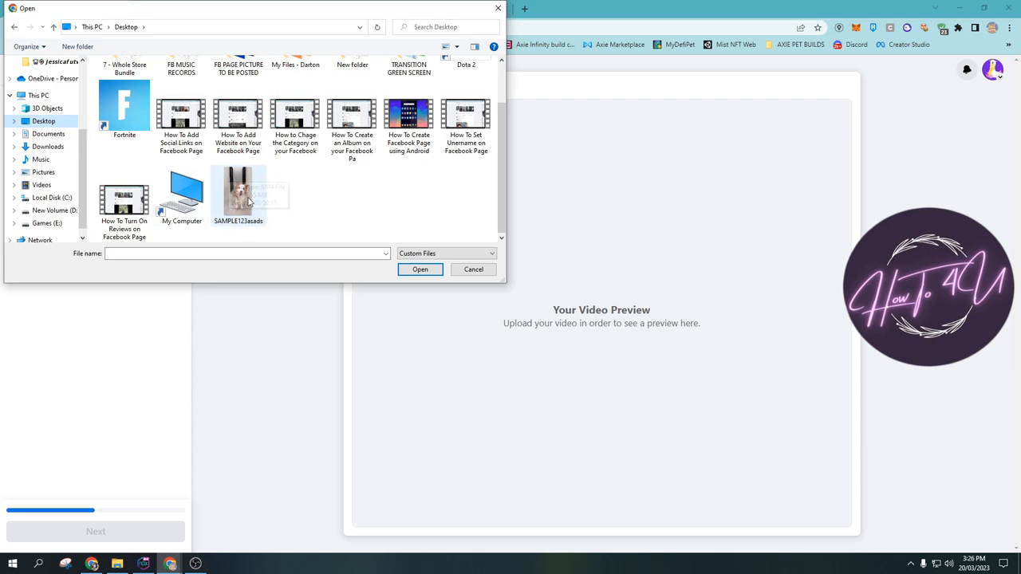
left_click(238, 194)
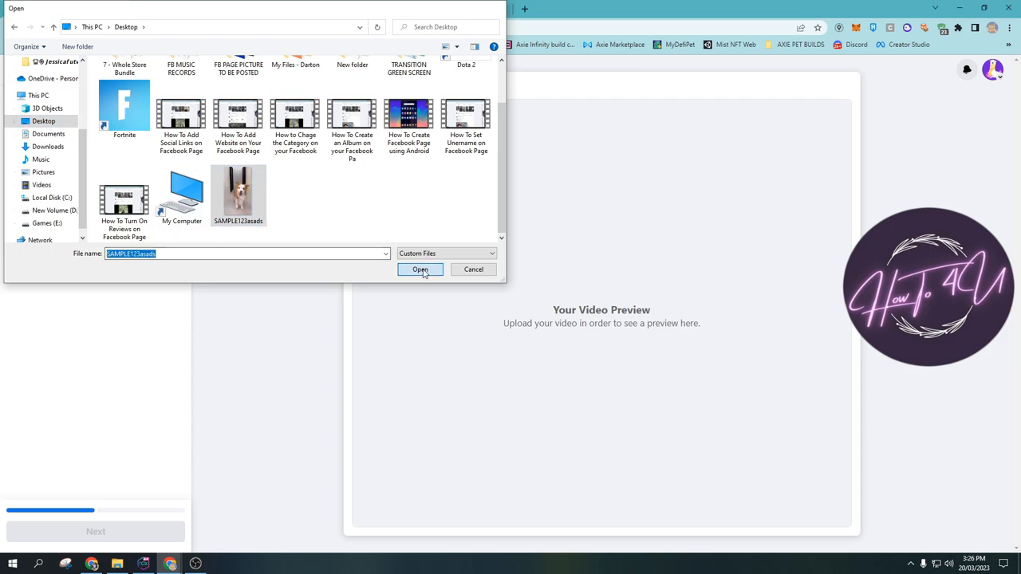
left_click(420, 268)
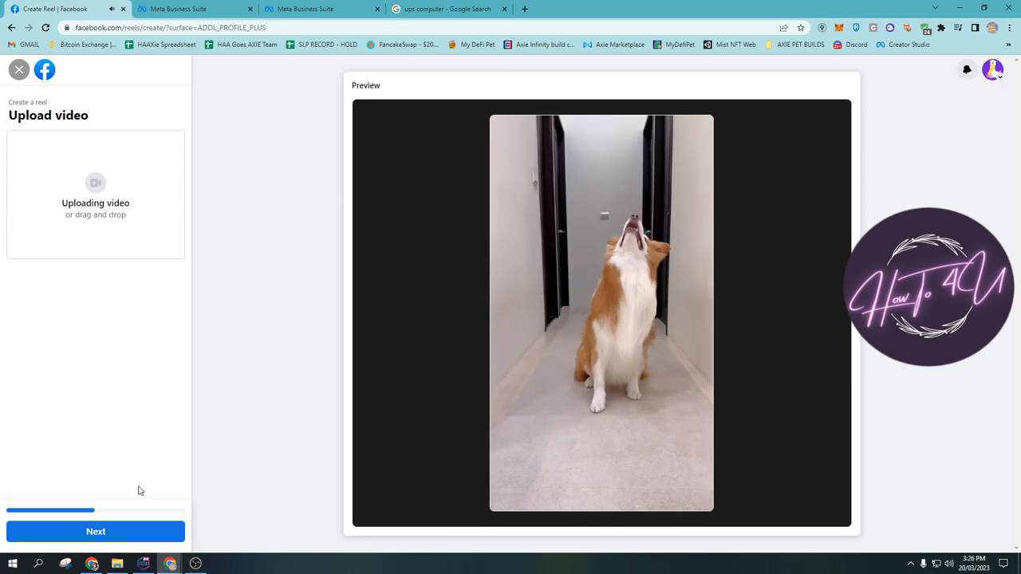
left_click(95, 531)
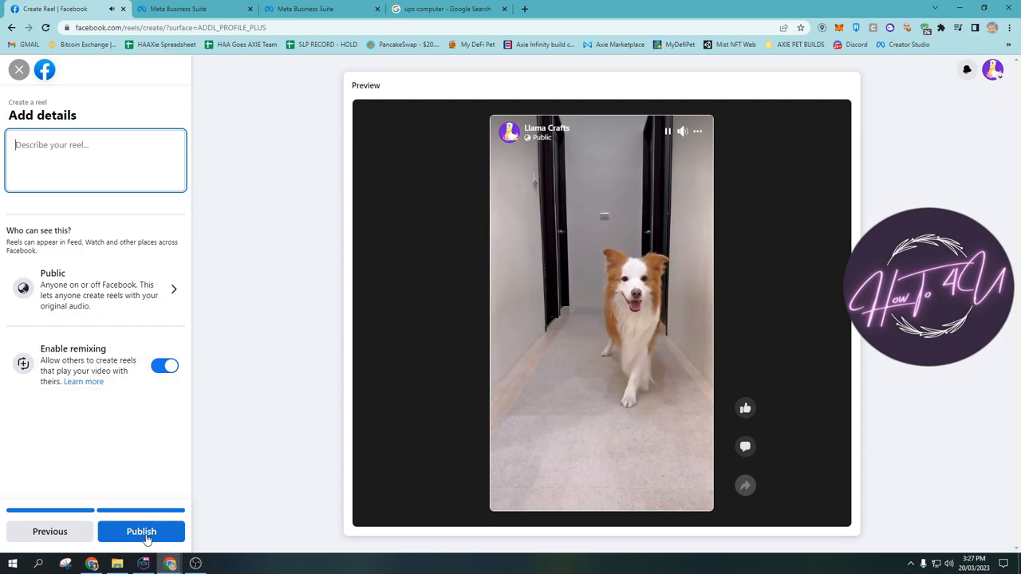
- Publish the dog video as a public Llama Crafts reel
left_click(140, 531)
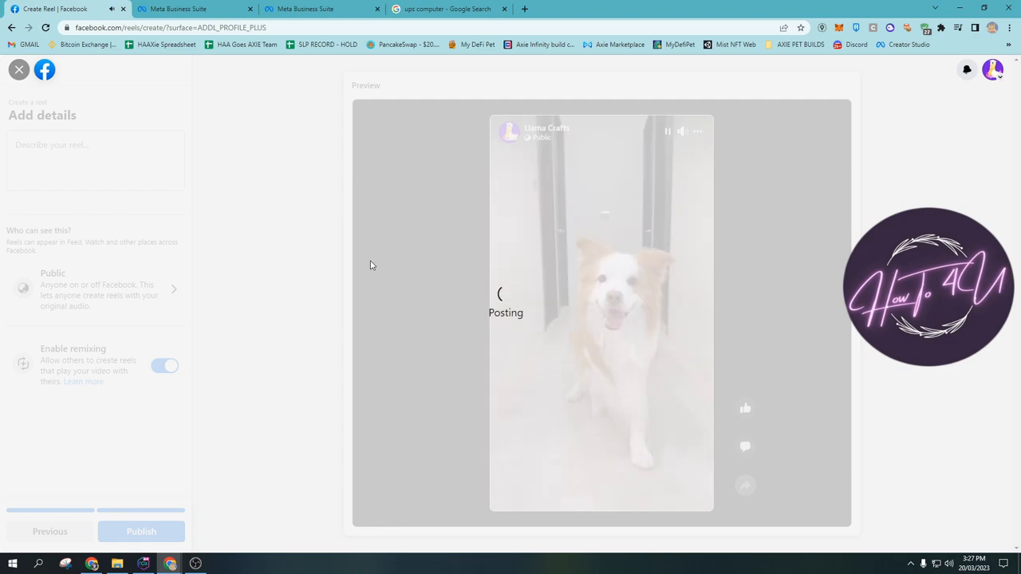
left_click(140, 531)
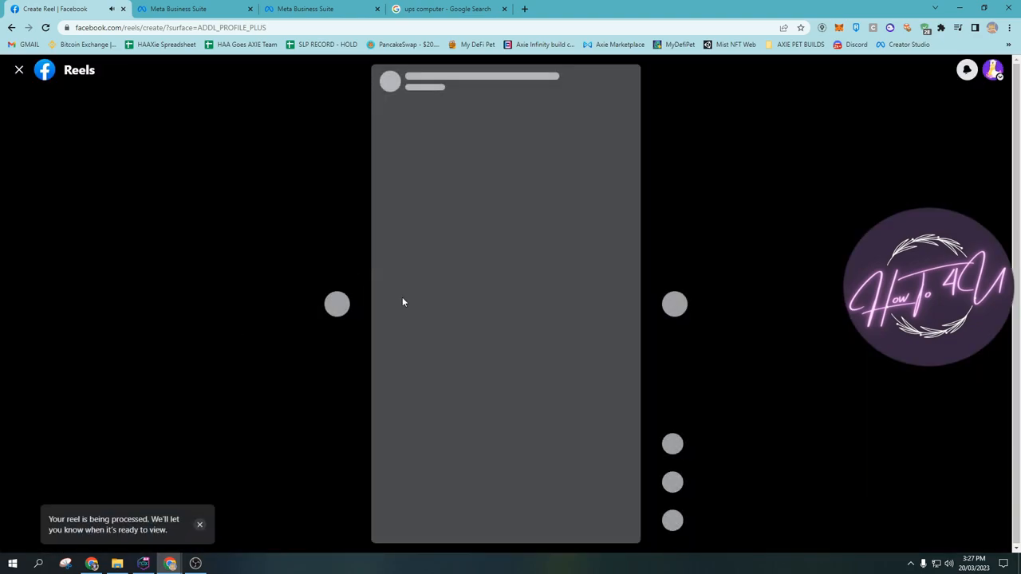
mouse_move(548, 259)
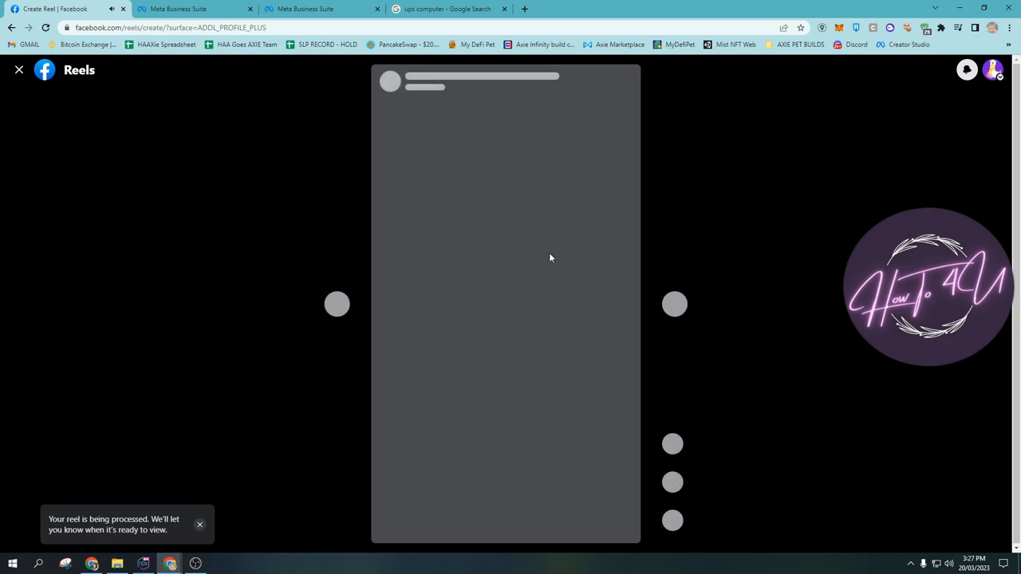
mouse_move(443, 210)
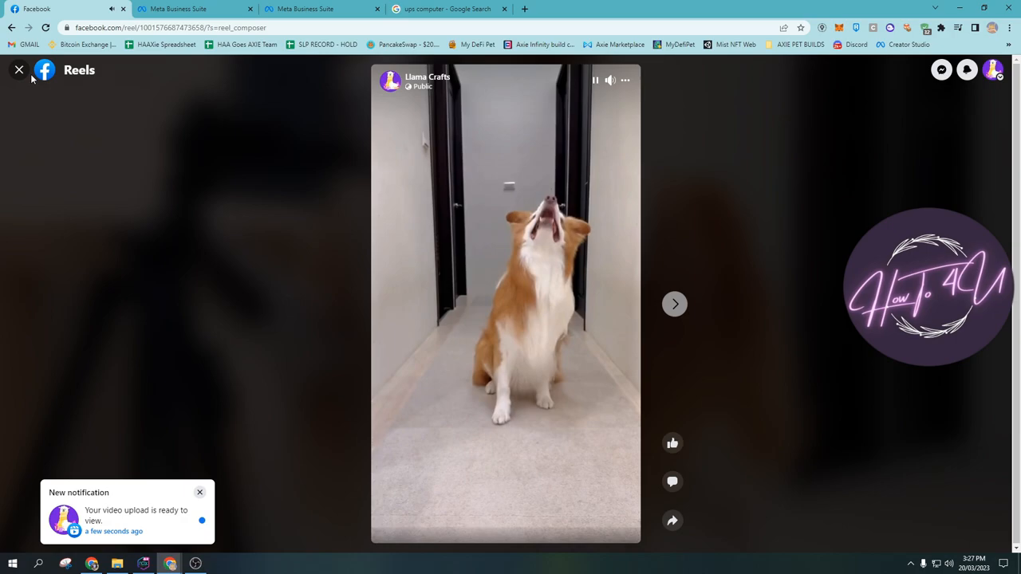
- Leave the Reels viewer and scroll to the Llama Crafts posts showing the new dog reel
left_click(19, 70)
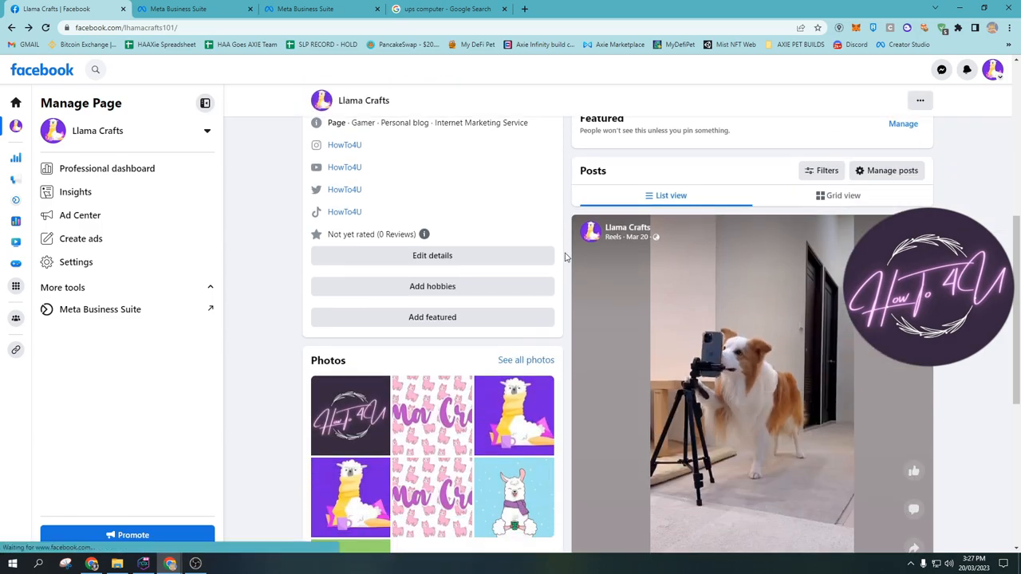
scroll("down", 3)
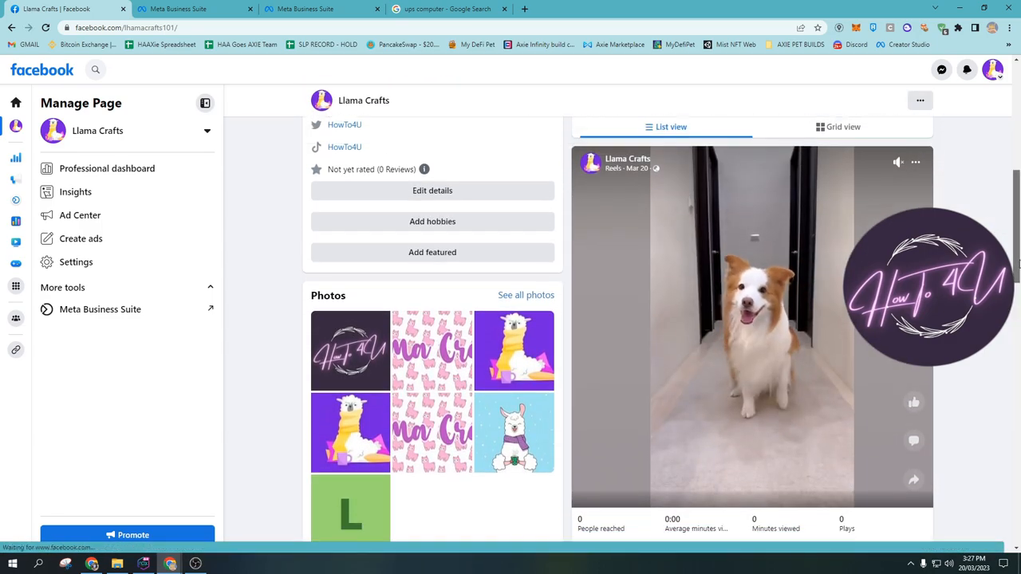
scroll("down", 3)
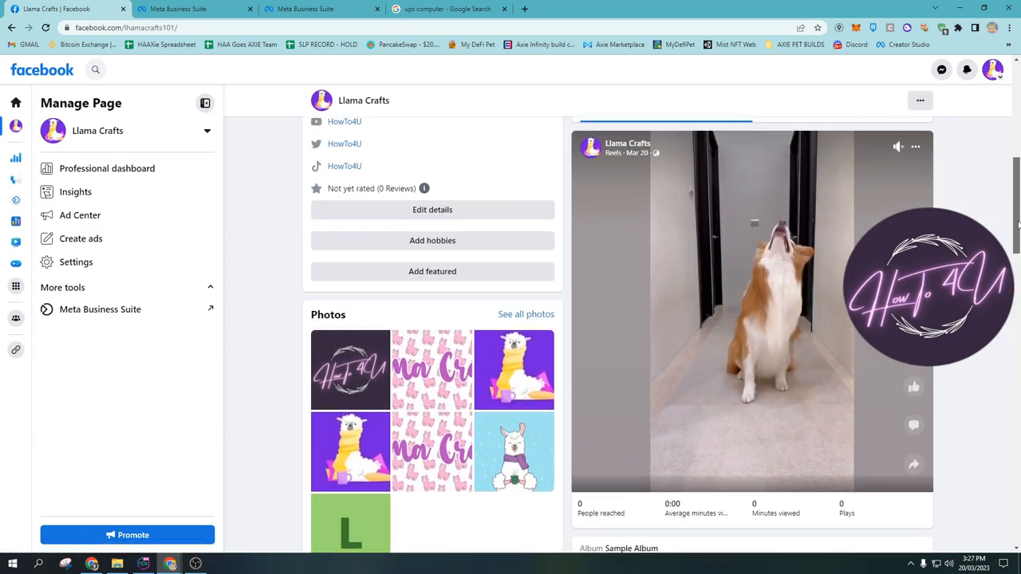
scroll("down", 3)
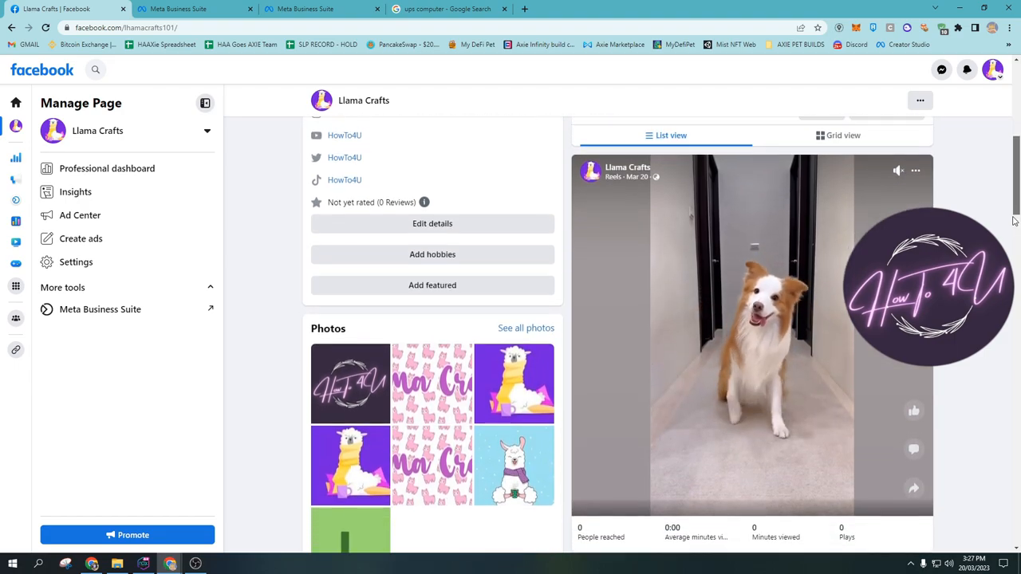